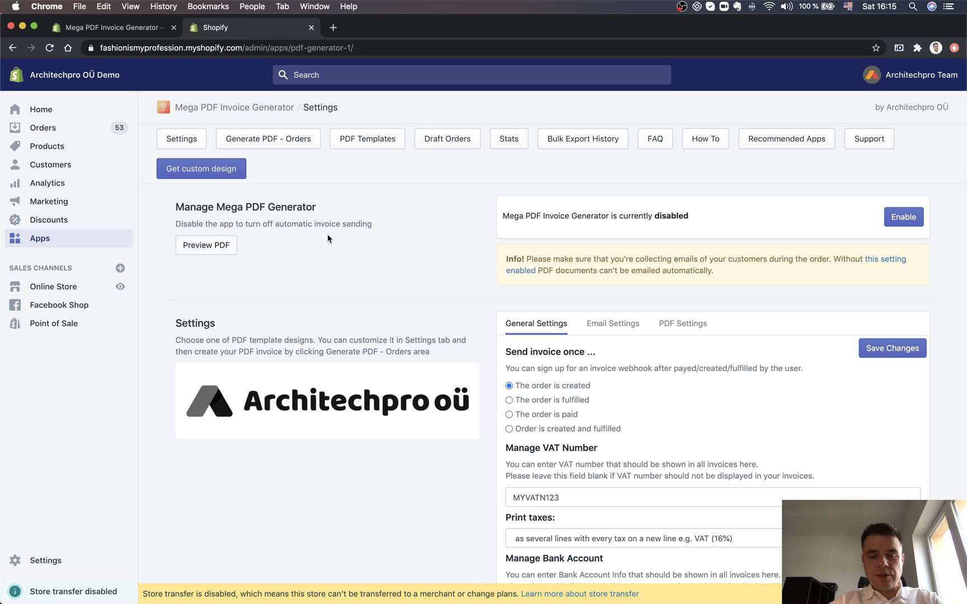
pyautogui.moveTo(395, 273)
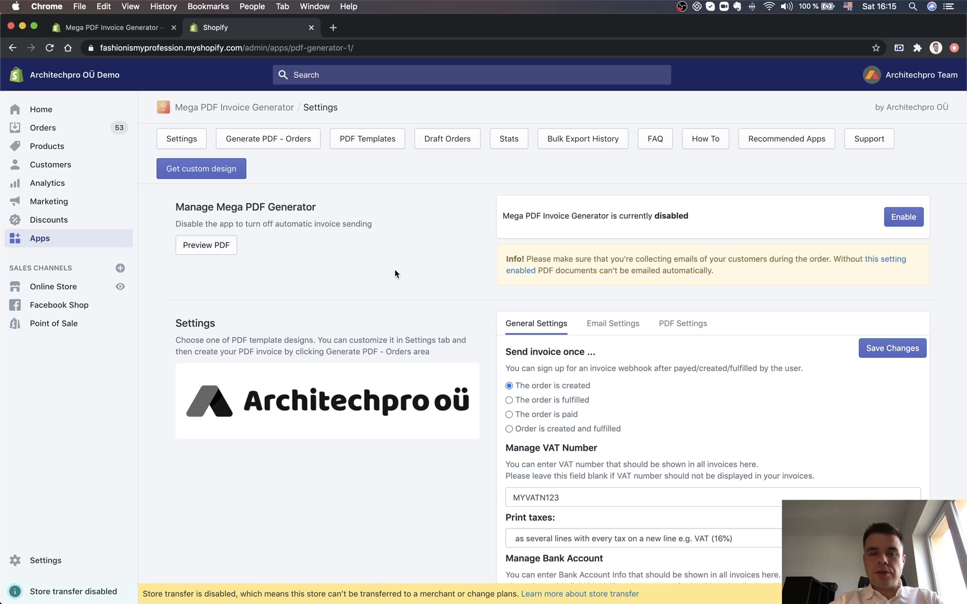
# - Download the sample invoice preview PDF from the Mega PDF Invoice Generator settings page
pyautogui.scroll(-3)
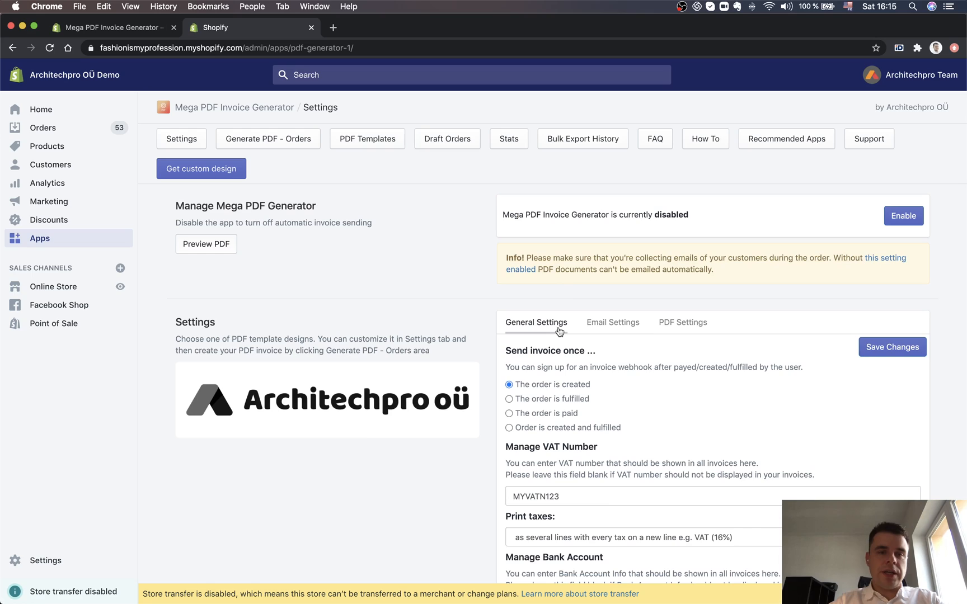
pyautogui.moveTo(242, 259)
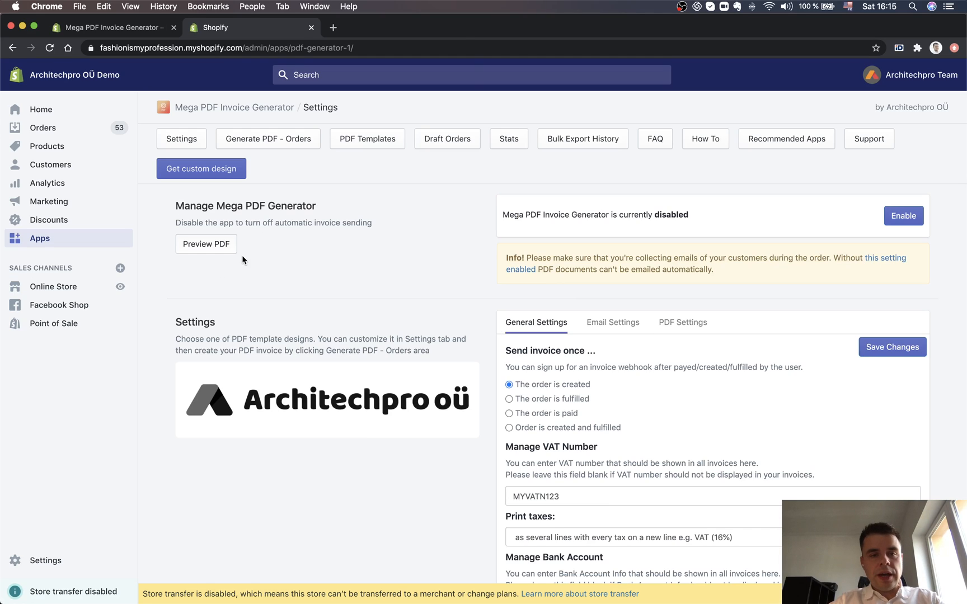
pyautogui.moveTo(206, 243)
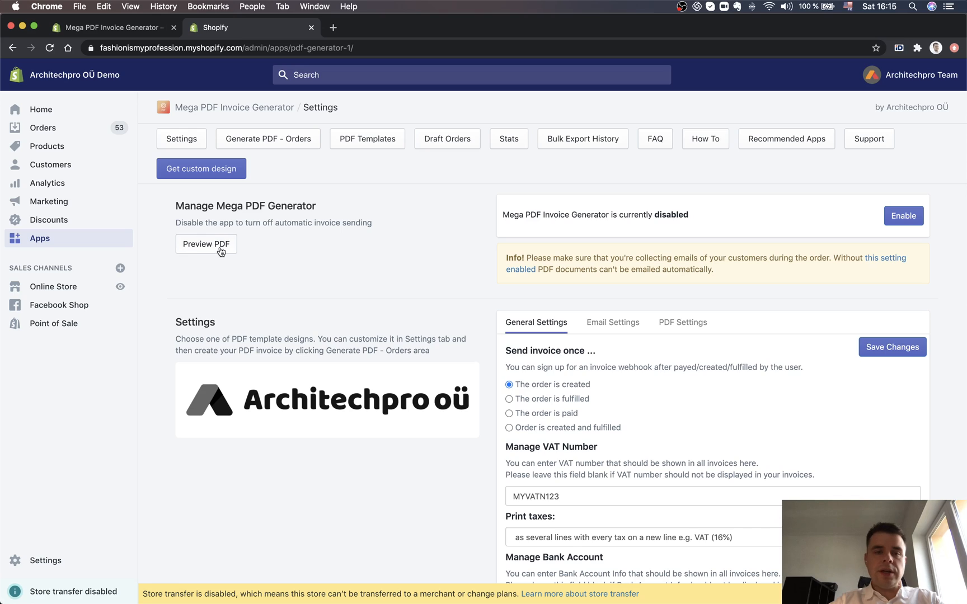
pyautogui.click(206, 244)
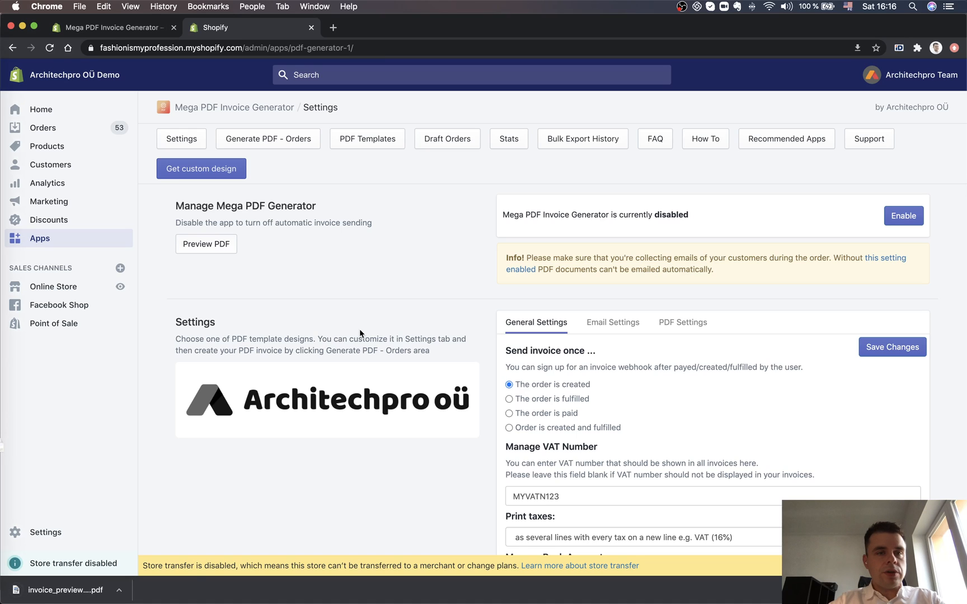
# - Show the Orders list and its More actions dropdown
pyautogui.click(42, 128)
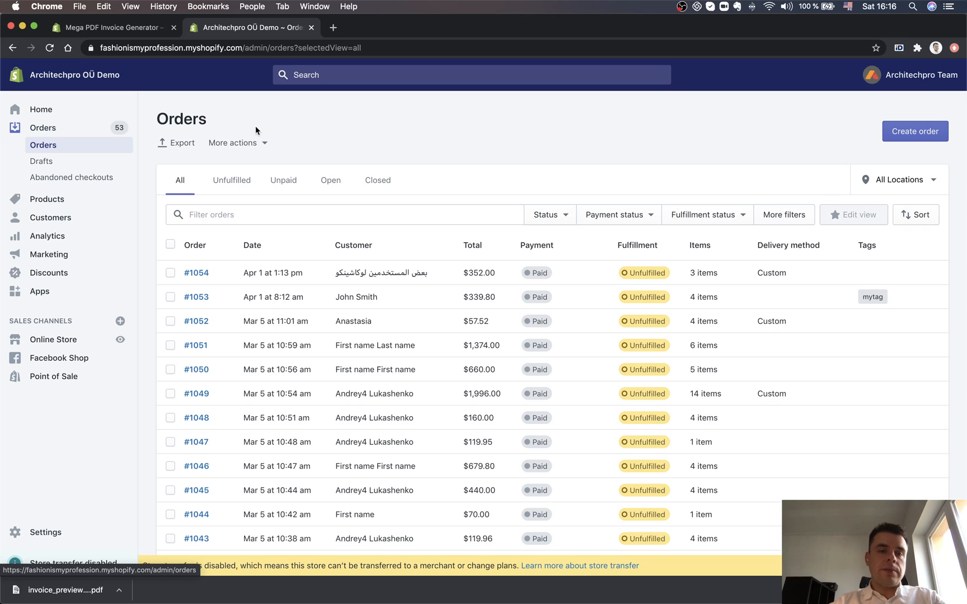
pyautogui.moveTo(72, 150)
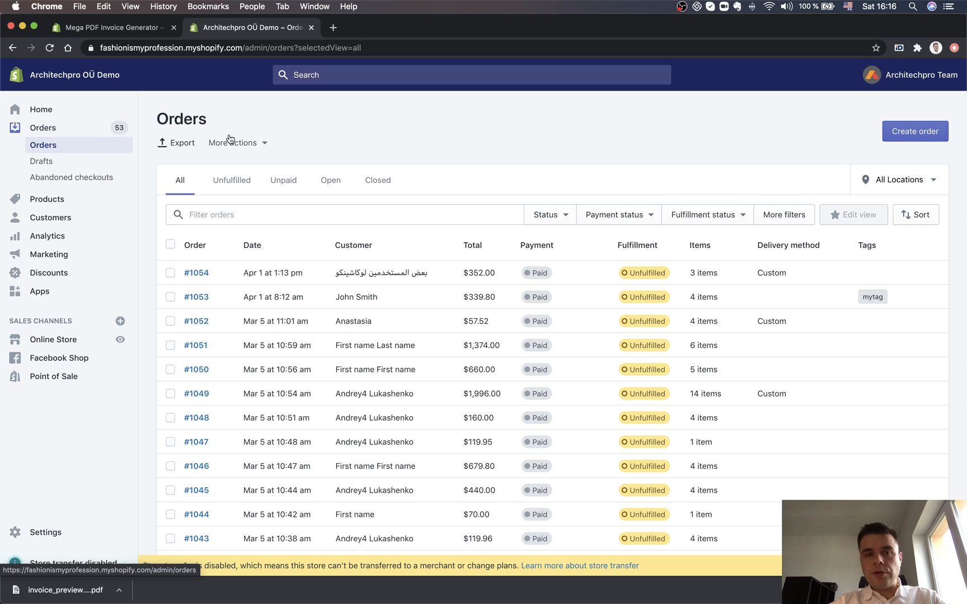
pyautogui.click(234, 142)
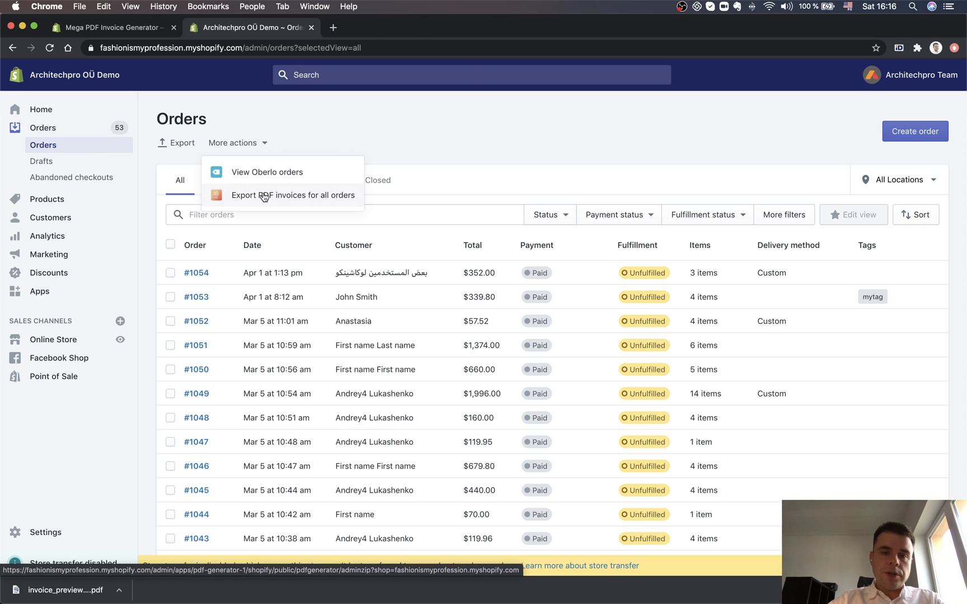
# - Choose 'Export PDF invoices for all orders' to reach the $49.99 bulk export upgrade page
pyautogui.click(292, 195)
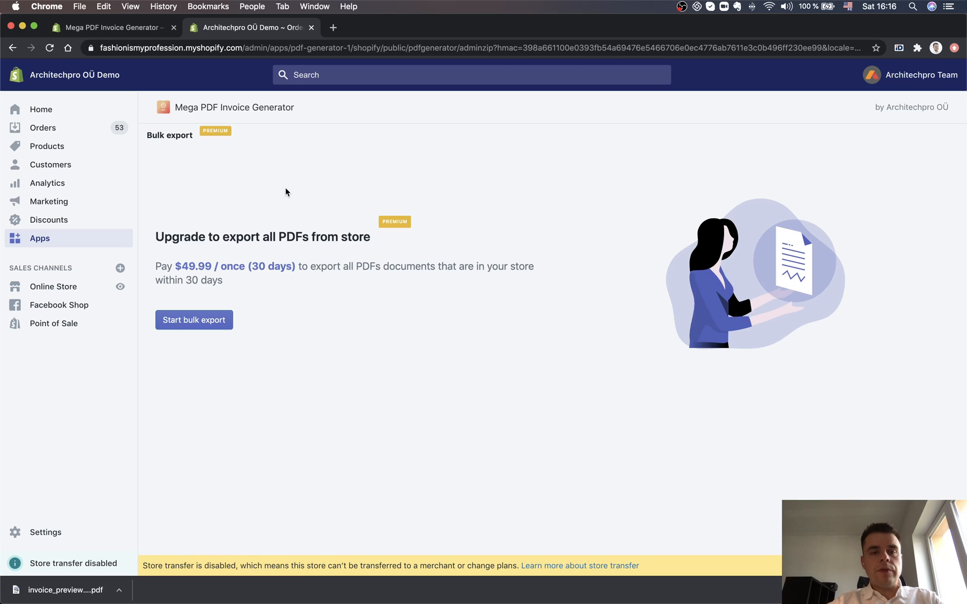
pyautogui.moveTo(356, 249)
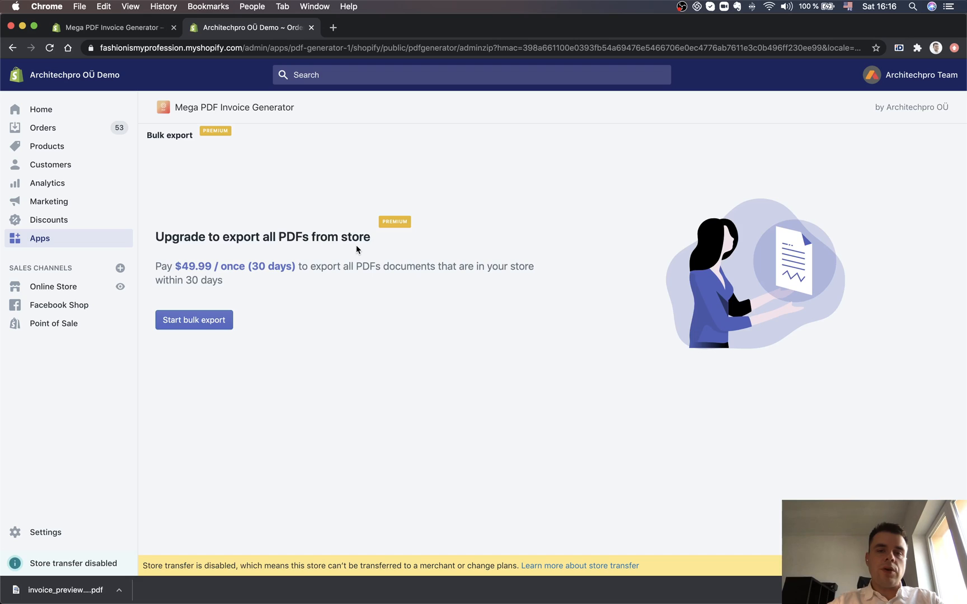
pyautogui.moveTo(381, 251)
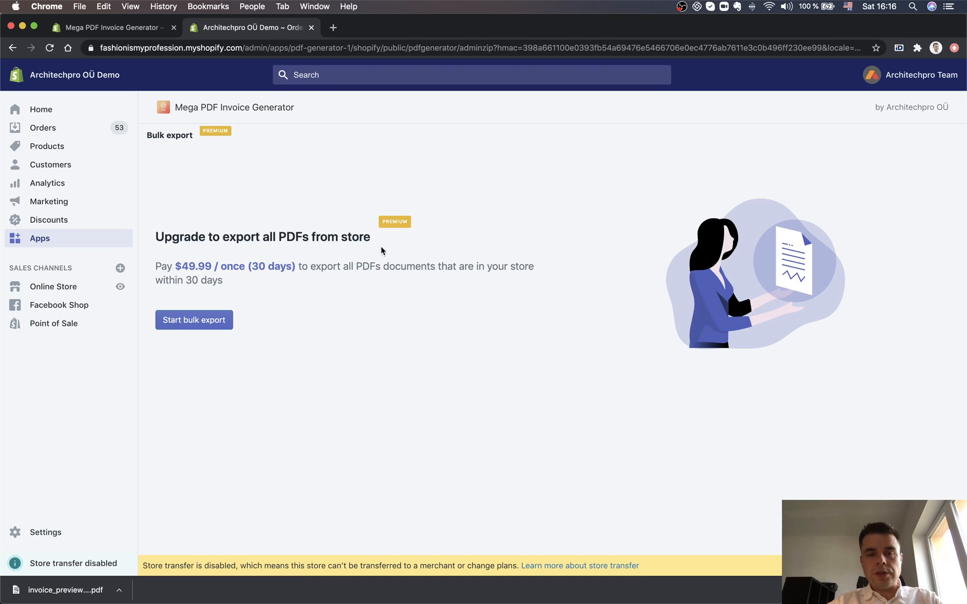
pyautogui.moveTo(389, 251)
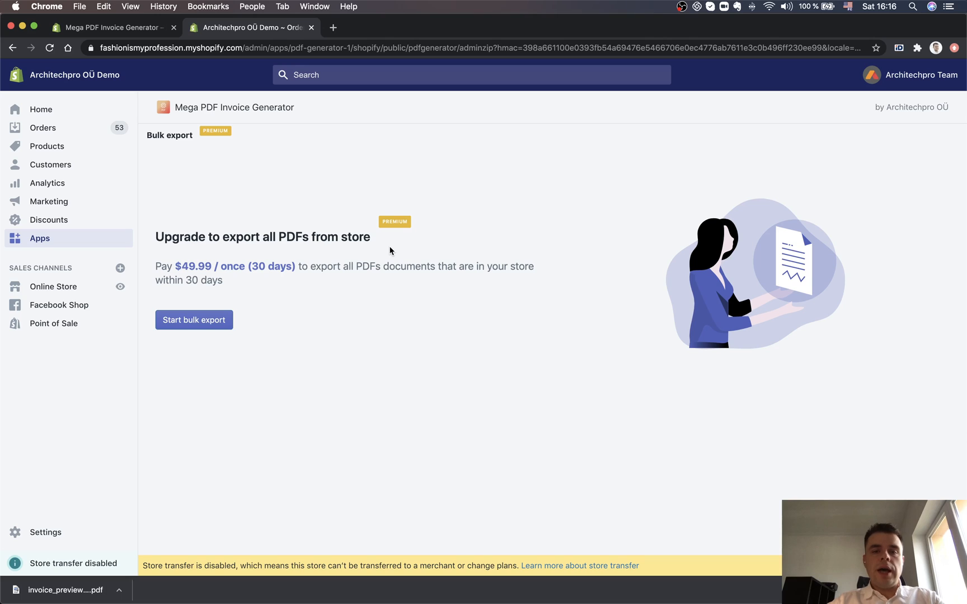